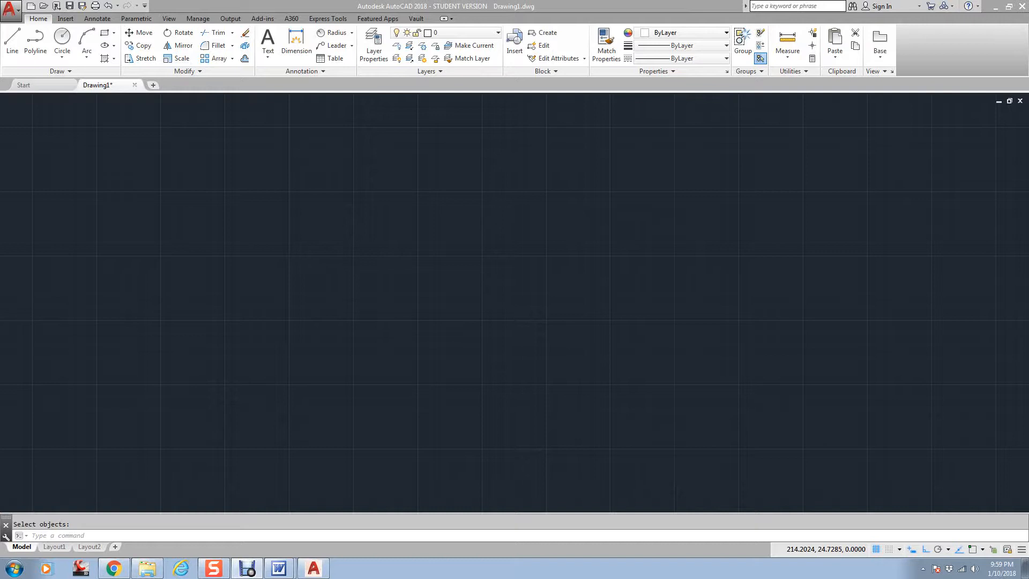
pyautogui.moveTo(104, 392)
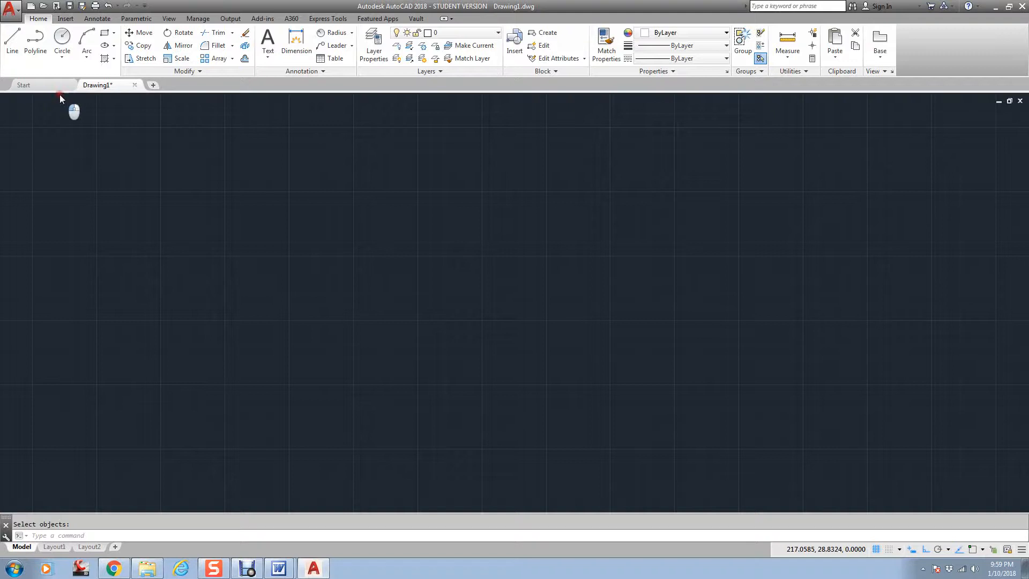
# - Place a solid white donut with default diameters near the middle of the drawing using DONUT
pyautogui.write('donut <0.5000>:')
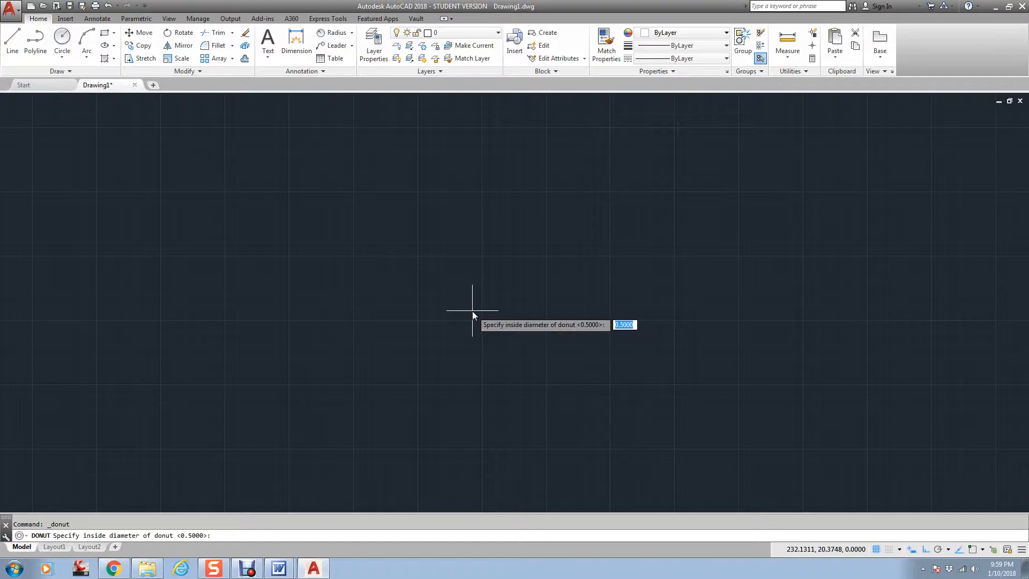
pyautogui.moveTo(307, 400)
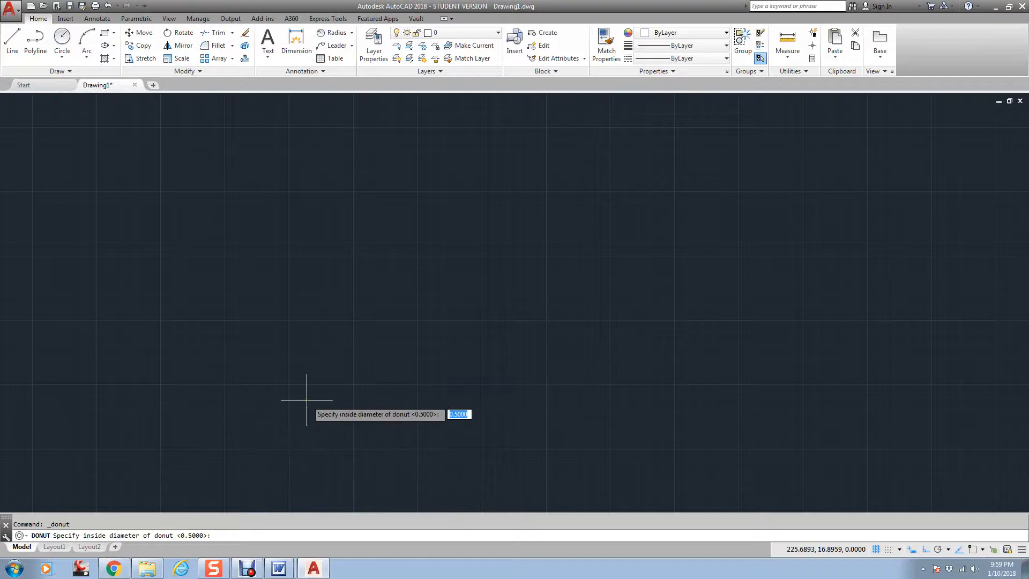
pyautogui.click(501, 296)
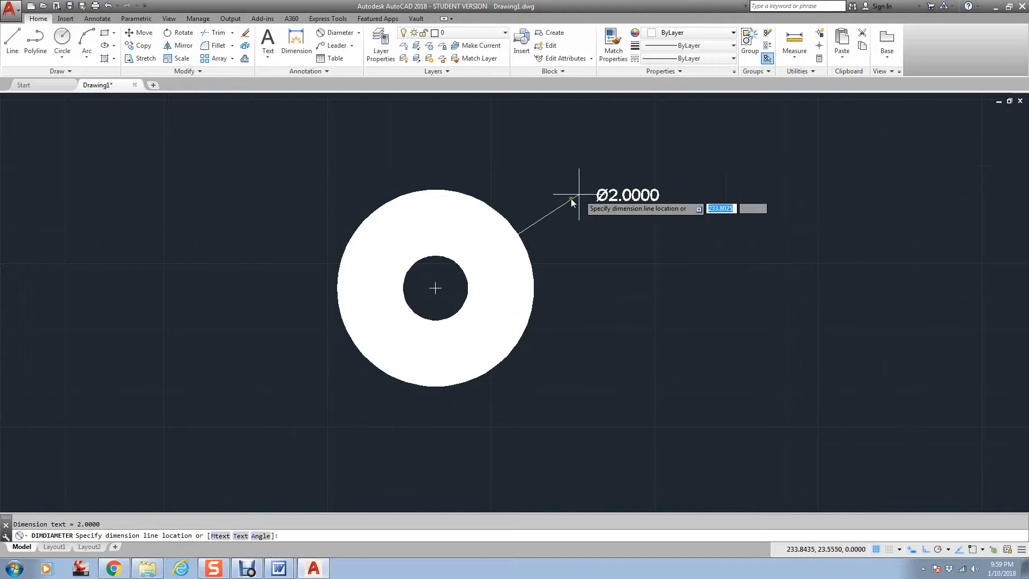
# - Cancel the DIMDIAMETER command so only the filled donut remains
pyautogui.press('Escape')
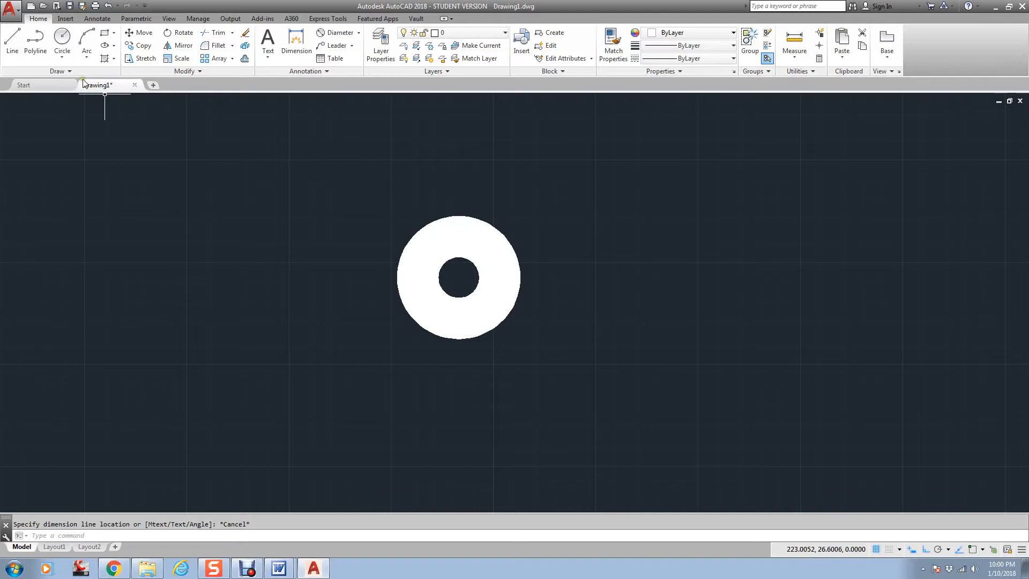
pyautogui.press('Escape')
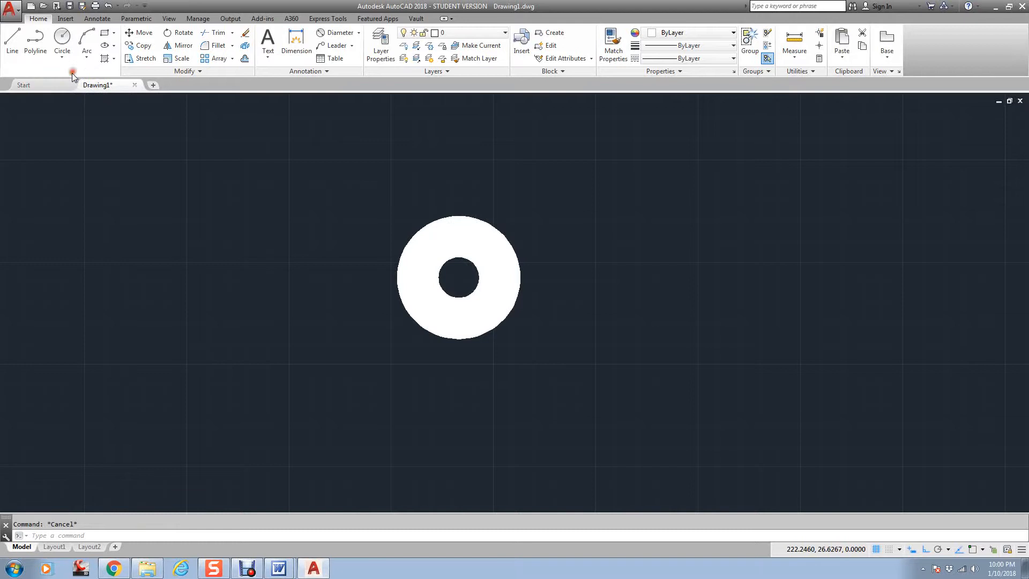
# - Place a larger thin-ring donut with inside diameter 3 to the left of the first
pyautogui.write('3')
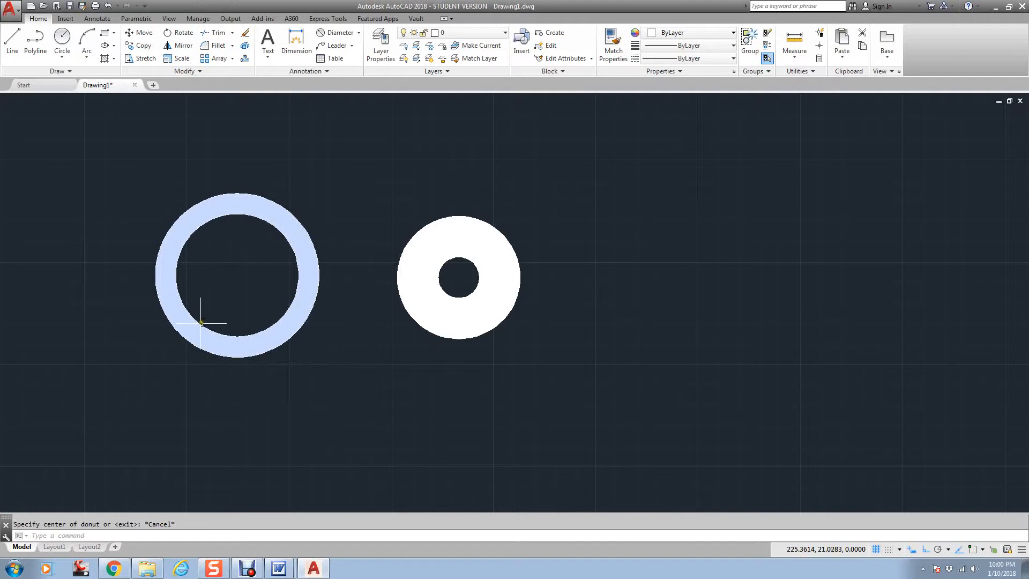
pyautogui.click(337, 33)
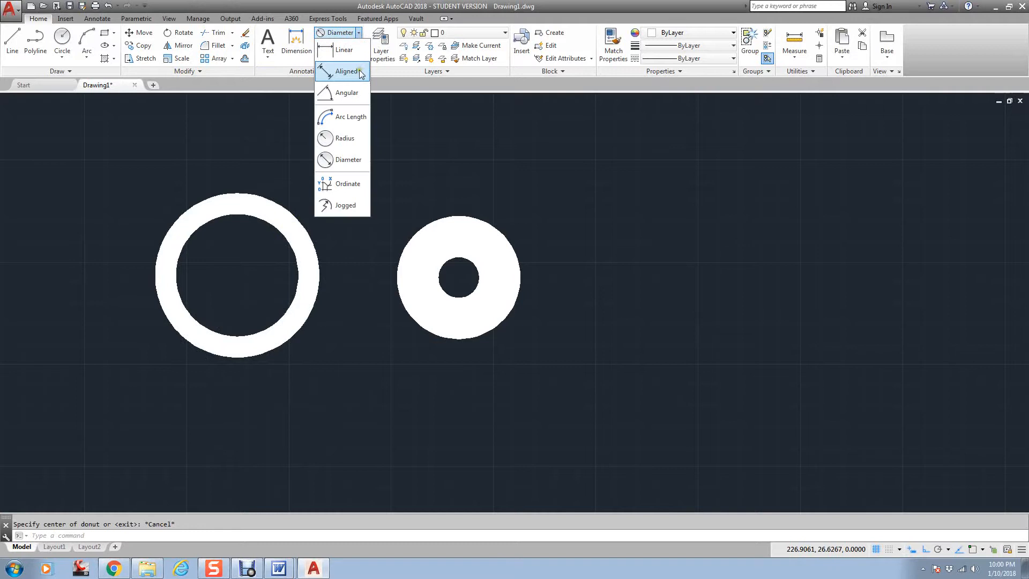
# - Add aligned dimensions on the thin ring: 4.0318 outer and 2.9846 inner widths
pyautogui.click(345, 70)
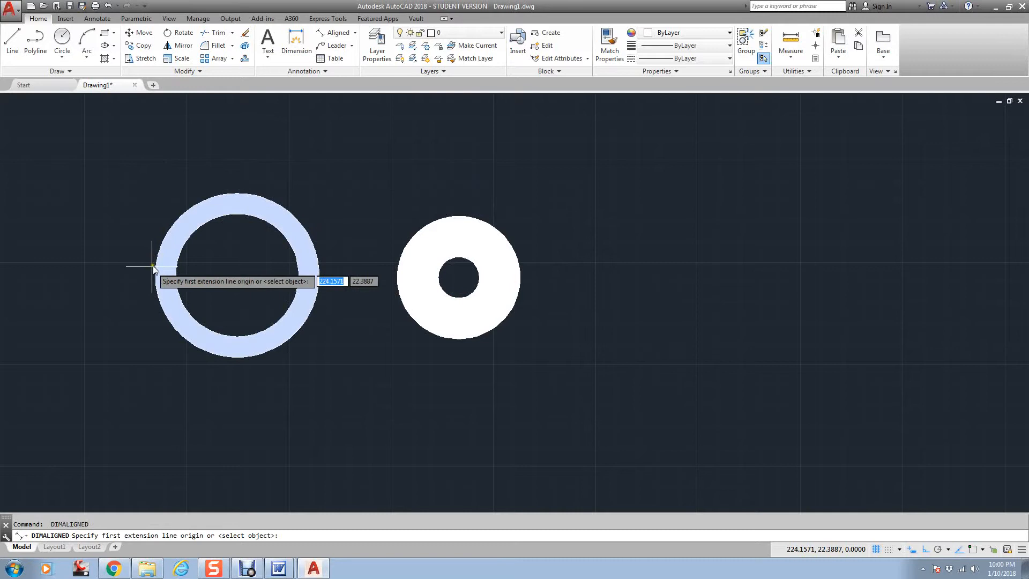
pyautogui.click(154, 269)
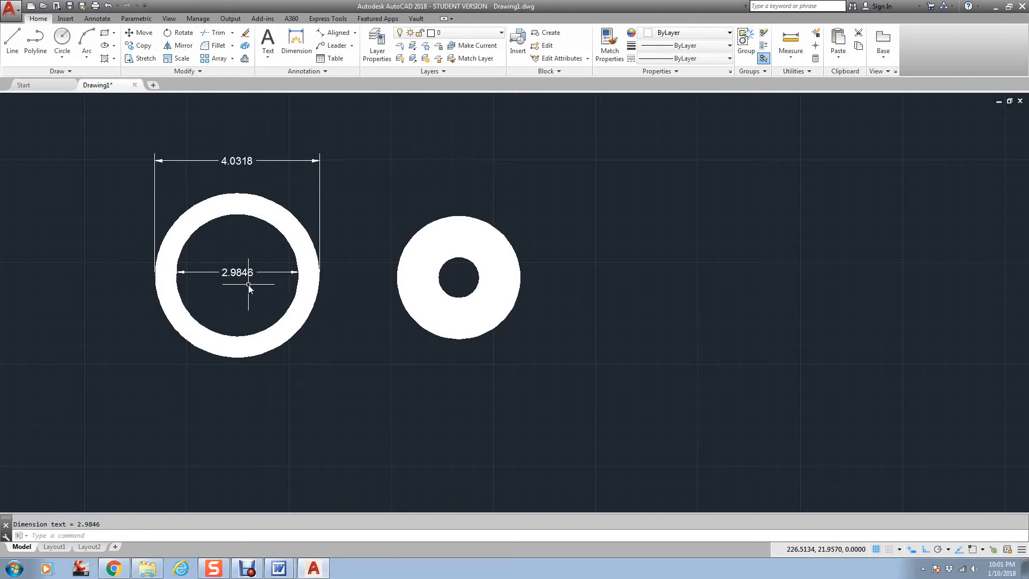
pyautogui.moveTo(251, 269)
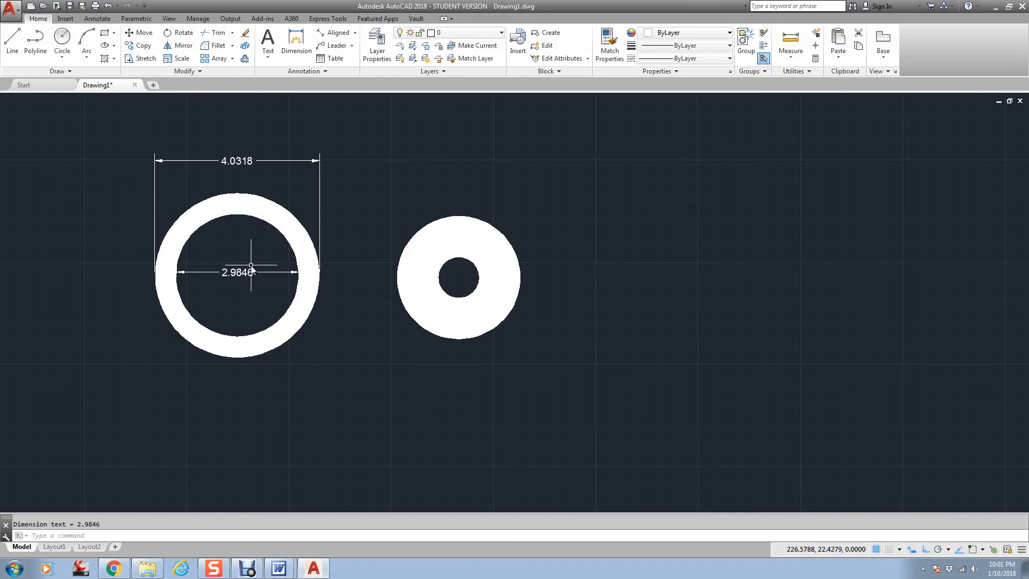
pyautogui.scroll(-3)
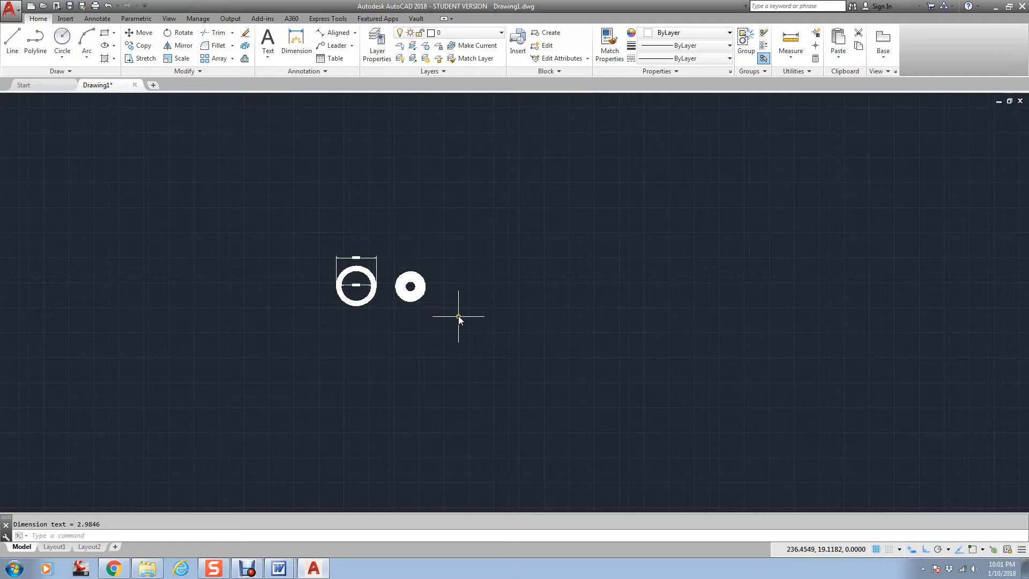